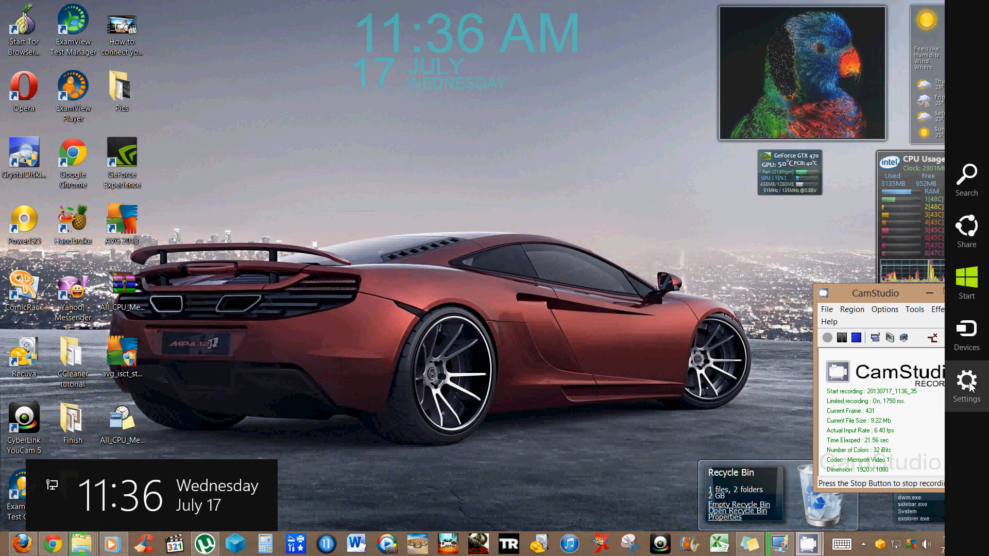
Step: Reach Control Panel from the Settings charm, listing all Control Panel items
{"action": "left_click", "coordinate": [967, 380]}
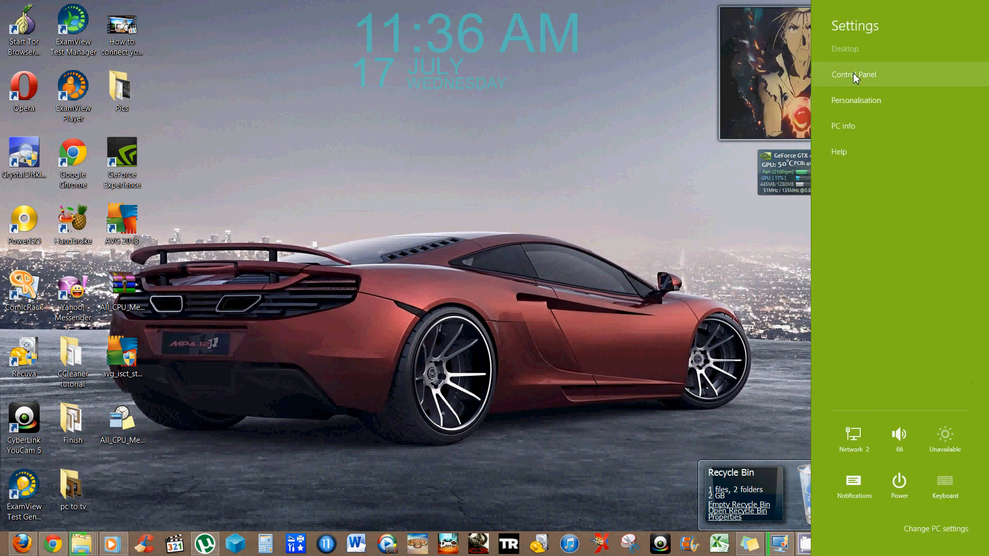
{"action": "left_click", "coordinate": [852, 74]}
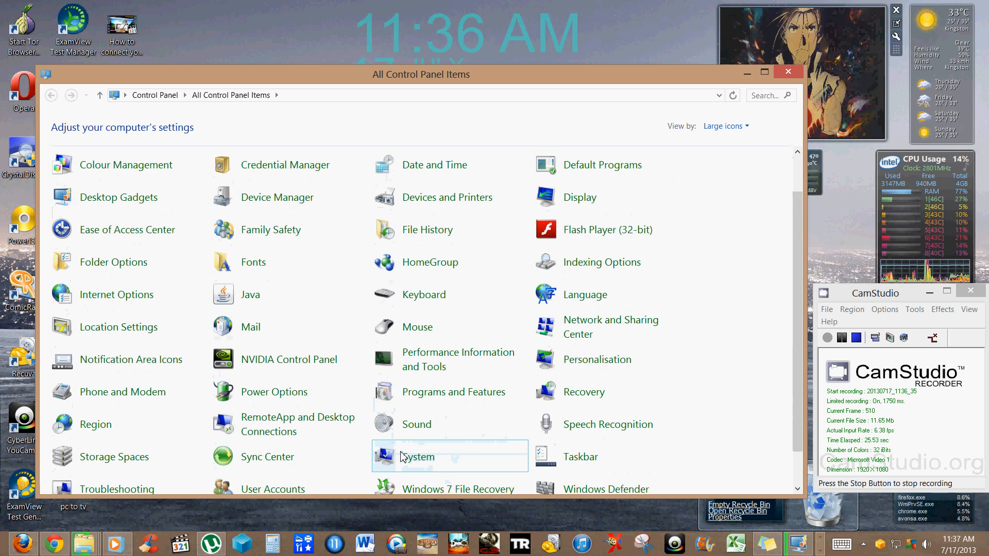
Step: Bring up the Sound dialog centred on screen with the High Definition Audio speakers selected on Playback
{"action": "left_click", "coordinate": [417, 424]}
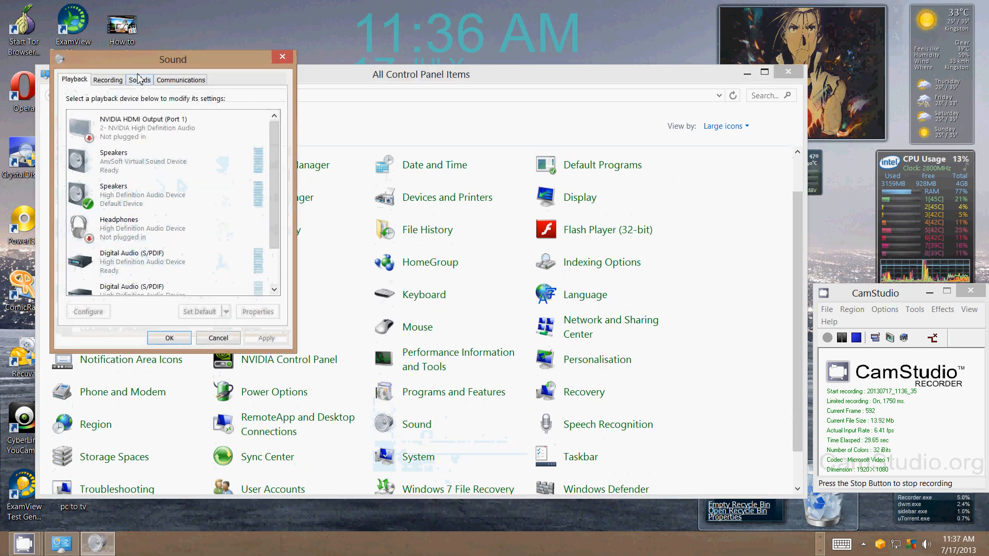
{"action": "left_click_drag", "start_coordinate": [173, 59], "coordinate": [359, 79]}
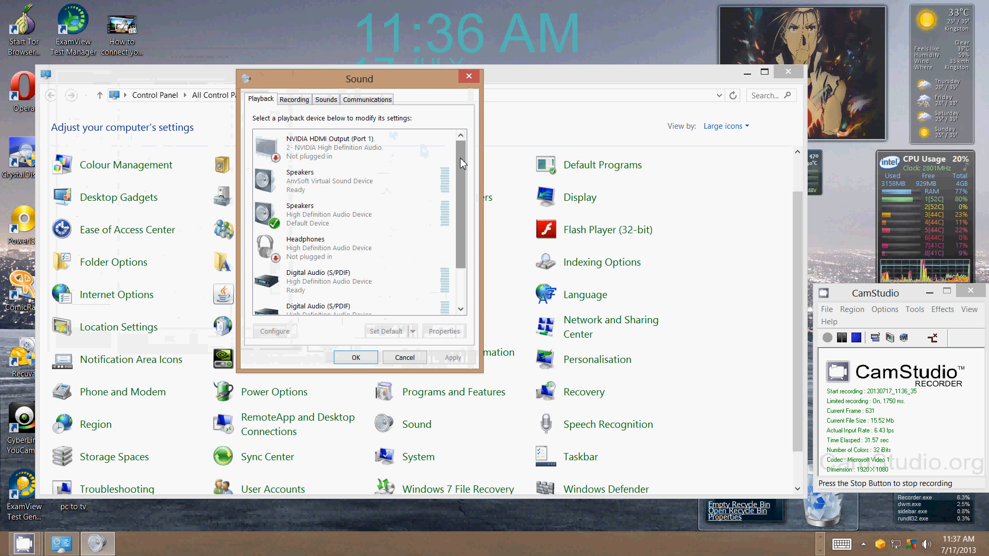
{"action": "left_click", "coordinate": [313, 177]}
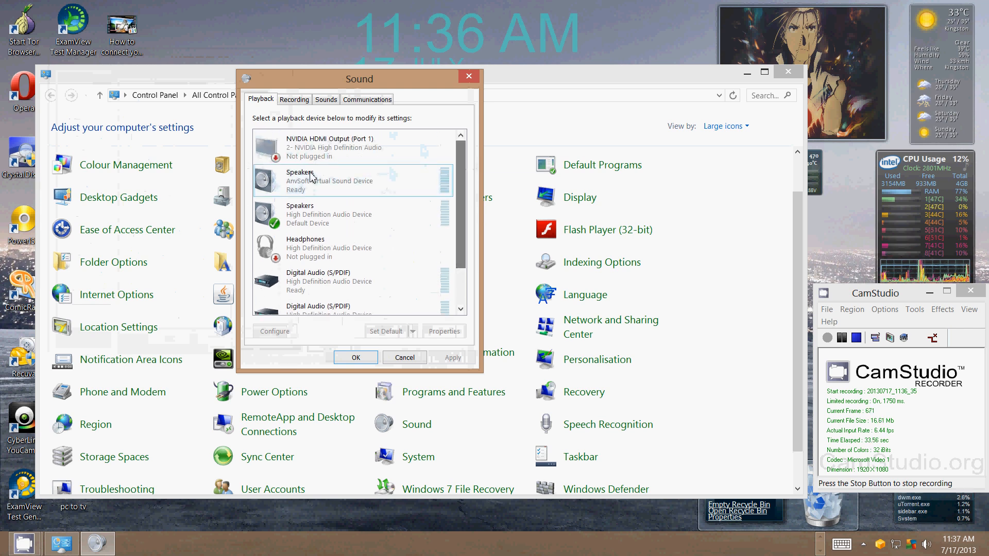
{"action": "left_click", "coordinate": [328, 214]}
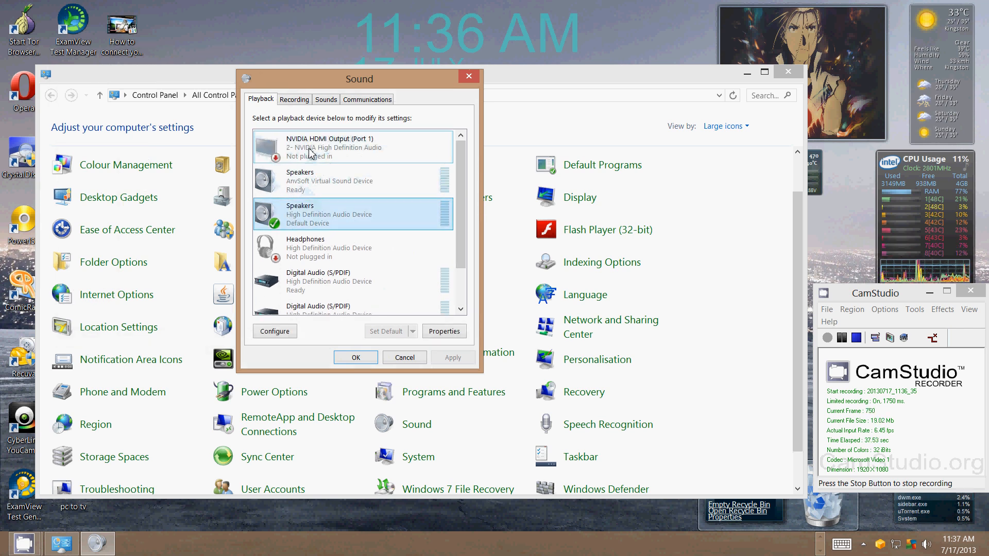
Step: Make the High Definition Audio Device speakers the default playback device via Set Default
{"action": "left_click", "coordinate": [314, 153]}
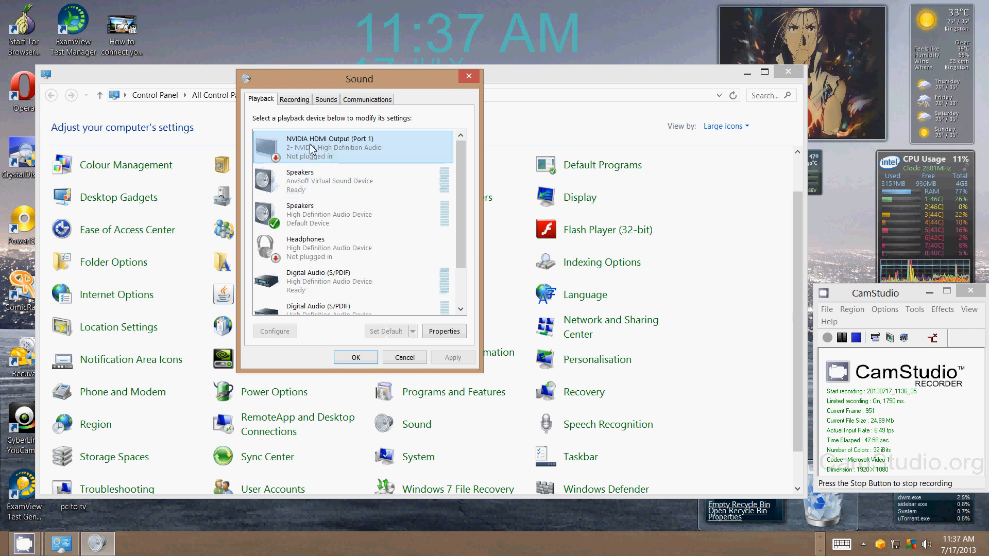
{"action": "mouse_move", "coordinate": [397, 346]}
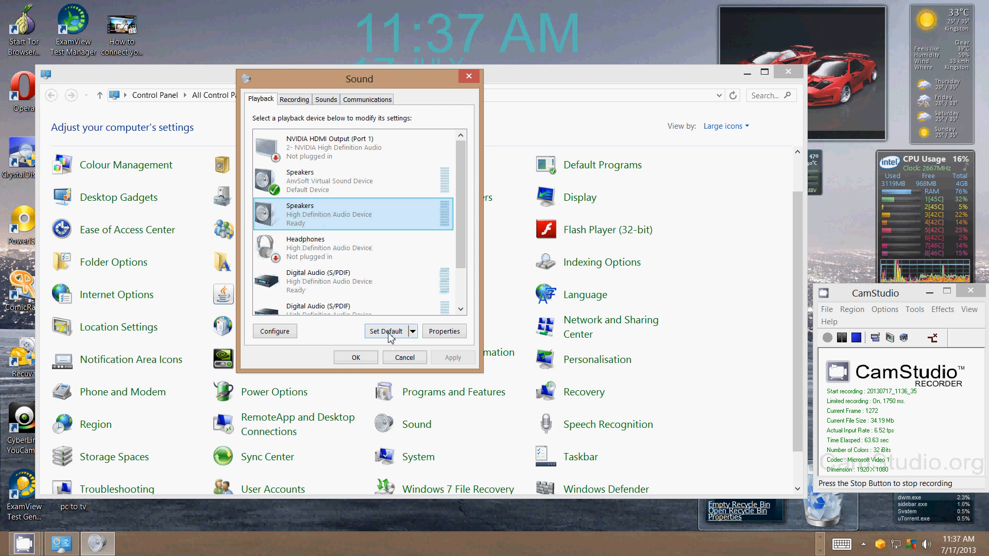
{"action": "left_click", "coordinate": [385, 332]}
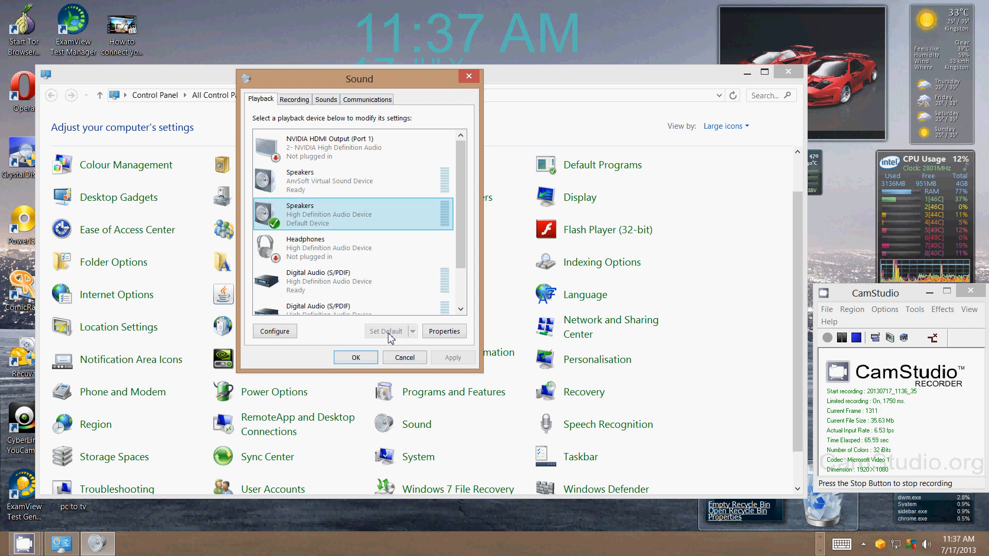
{"action": "left_click", "coordinate": [329, 248]}
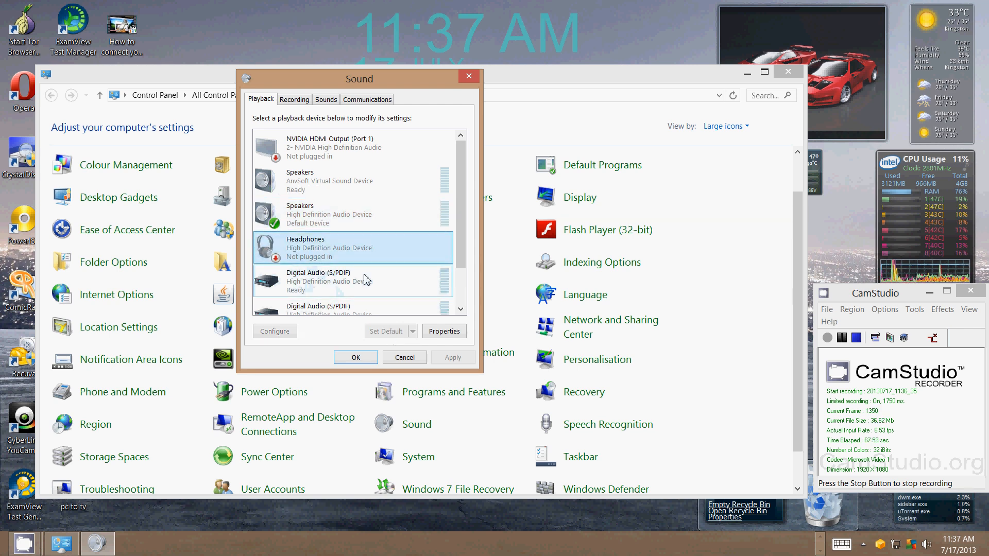
{"action": "scroll", "scroll_direction": "down", "scroll_amount": 3}
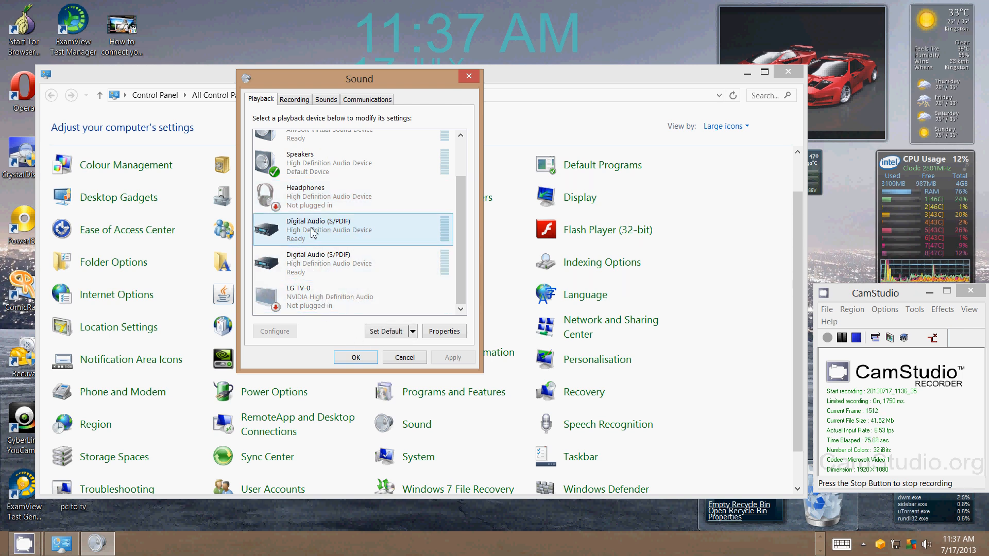
{"action": "mouse_move", "coordinate": [380, 218]}
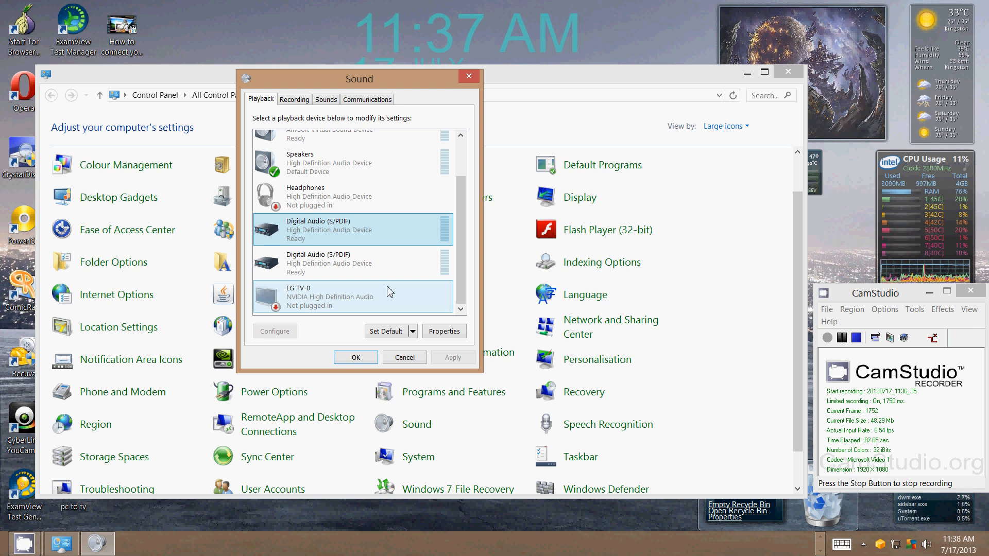
{"action": "mouse_move", "coordinate": [381, 291]}
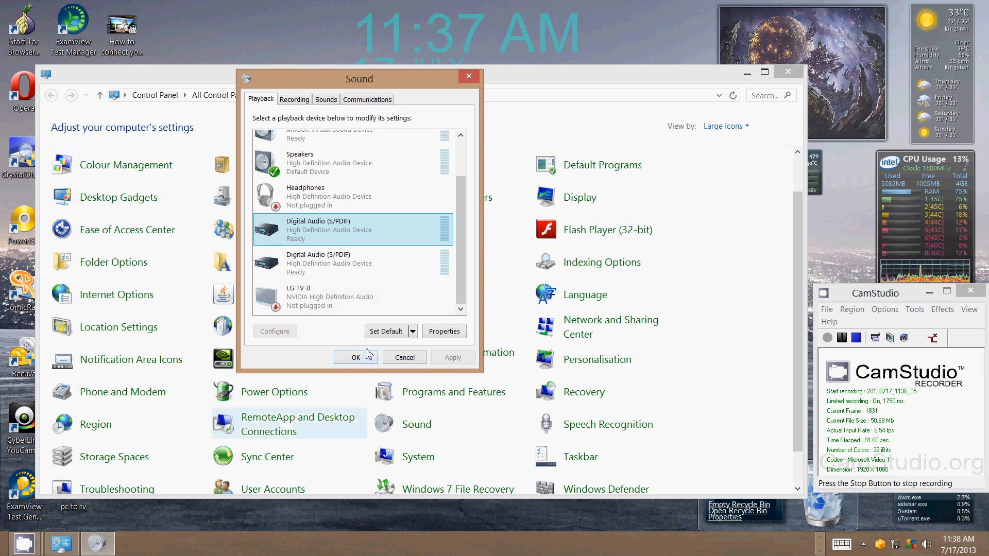
{"action": "mouse_move", "coordinate": [363, 377]}
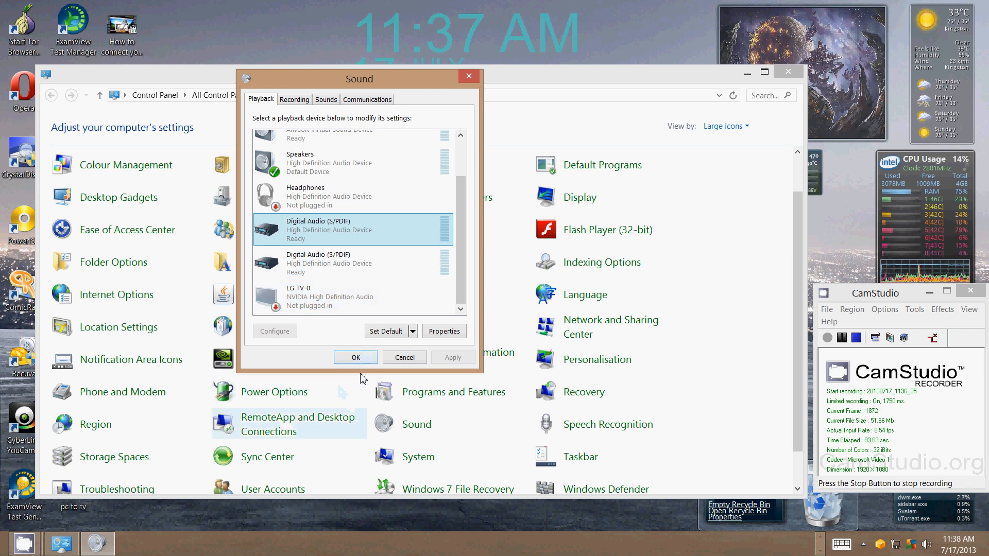